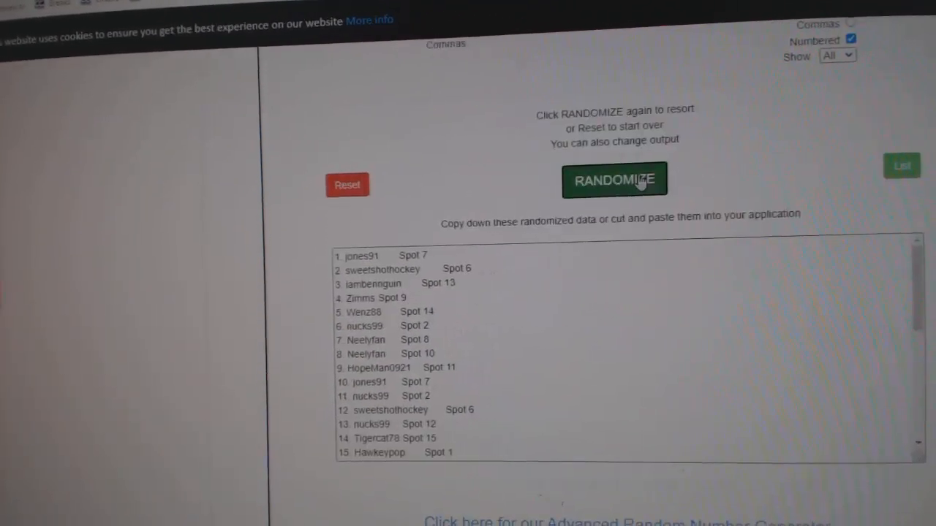
- Reshuffle the participant-and-spot list into a fresh random order
left_click(614, 180)
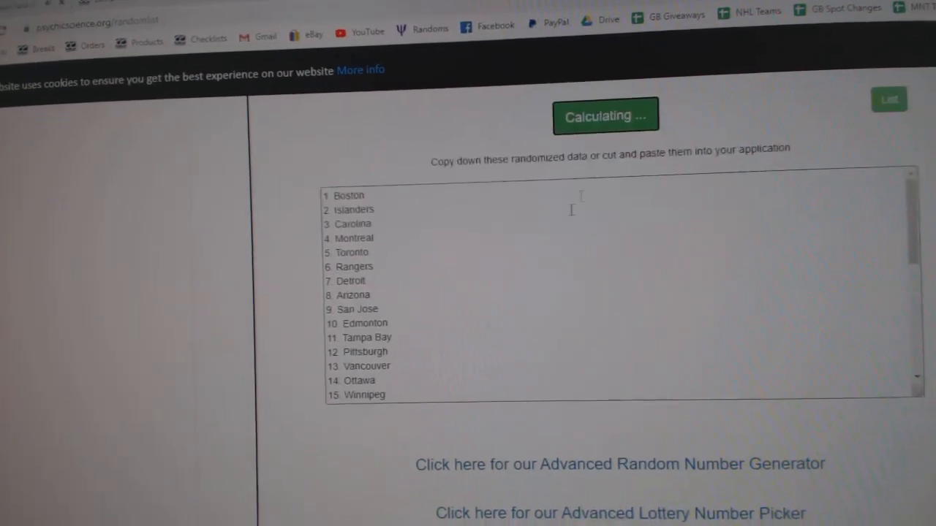
- Copy the randomized NHL team list from the output box via the context menu
right_click(365, 293)
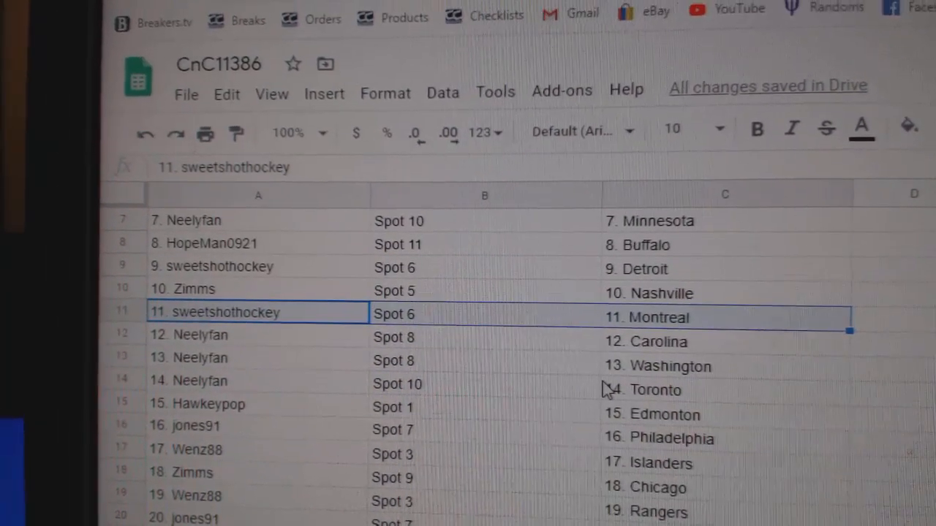
- Check the Neelyfan row 12 pairing and the Hawkeypop row 15 pairing with Edmonton
left_click(225, 324)
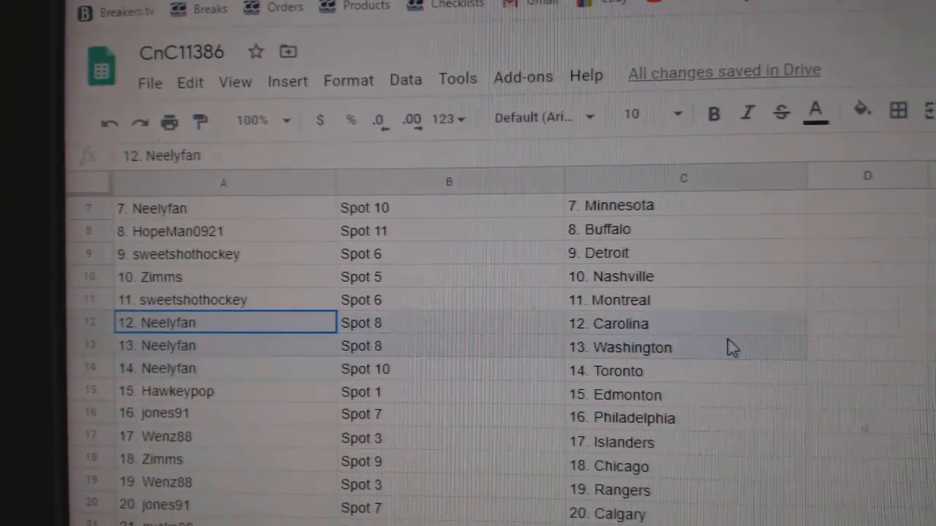
scroll("down", 3)
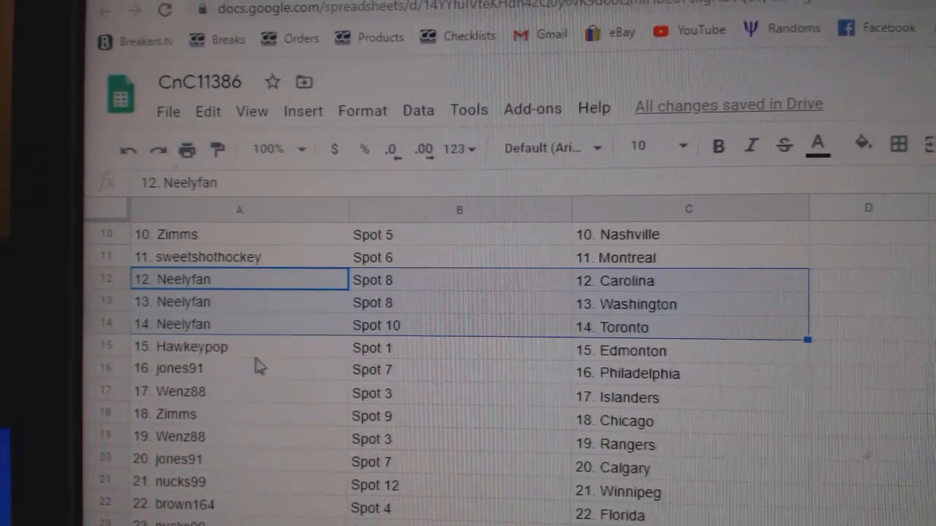
left_click(190, 346)
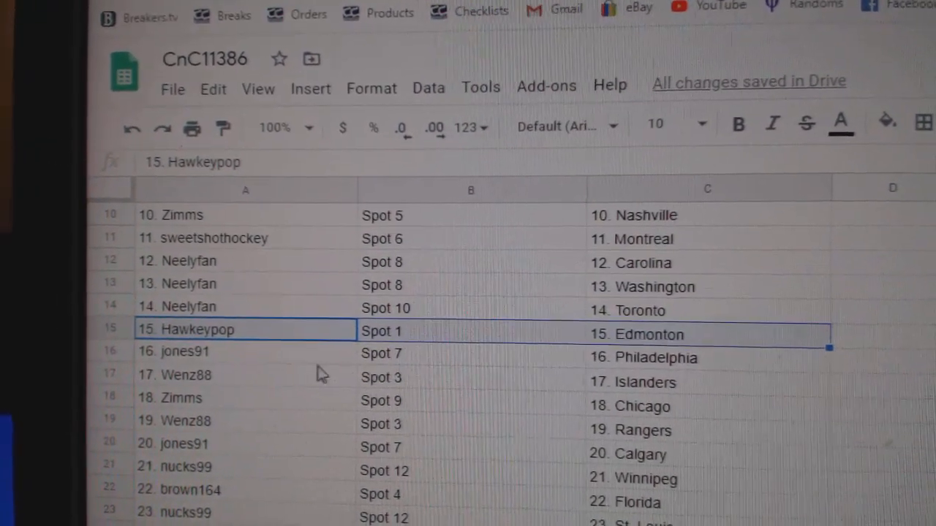